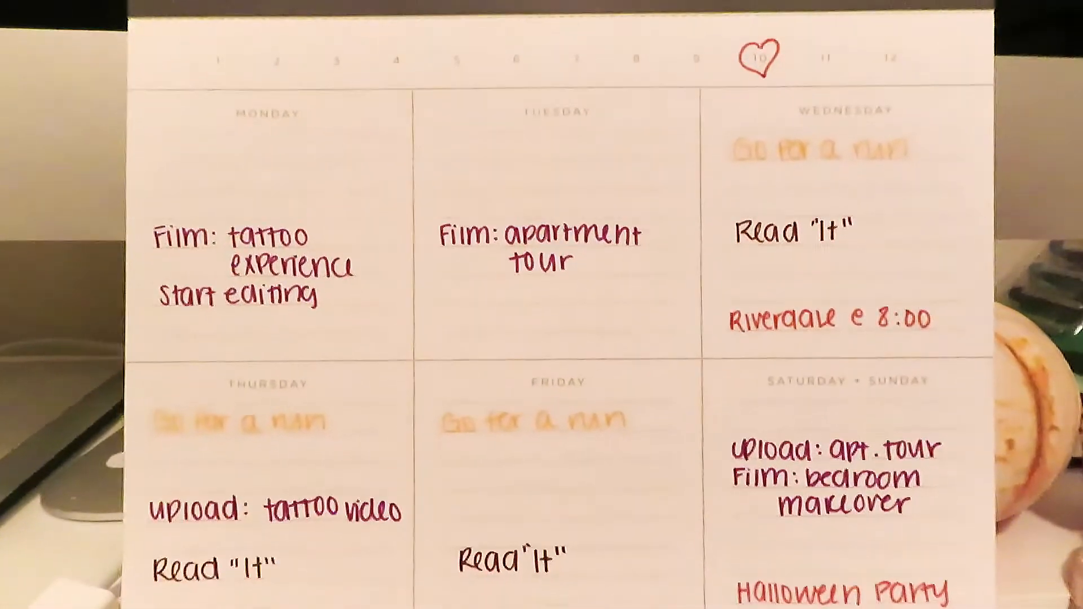
{"action": "scroll", "scroll_direction": "down", "scroll_amount": 3}
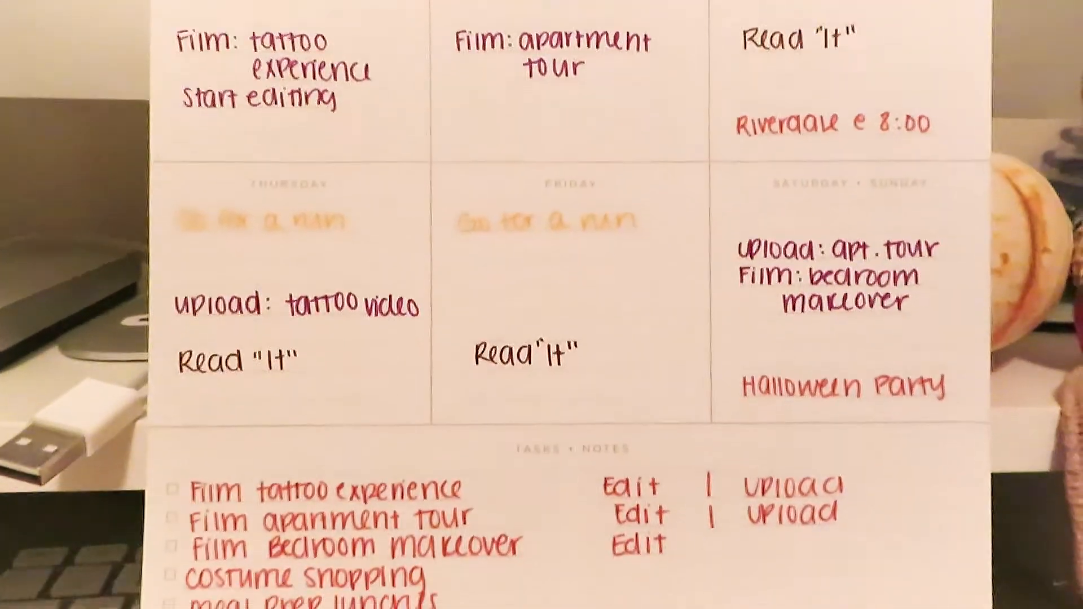